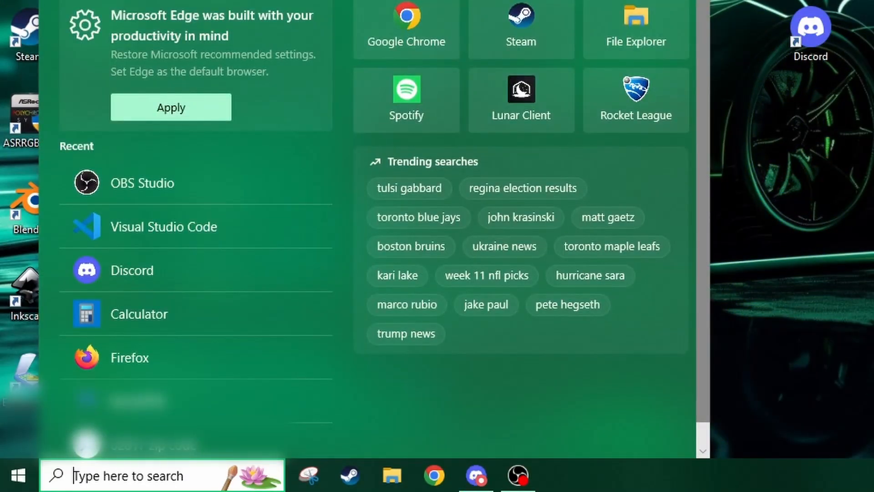
Search %appdata and browse the Roaming folder's program list toward the discord folder.
type("%appd")
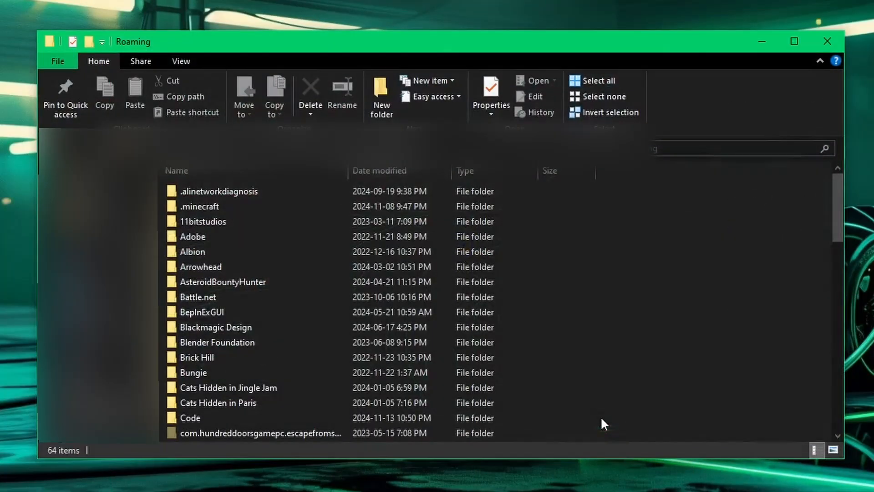
left_click(200, 267)
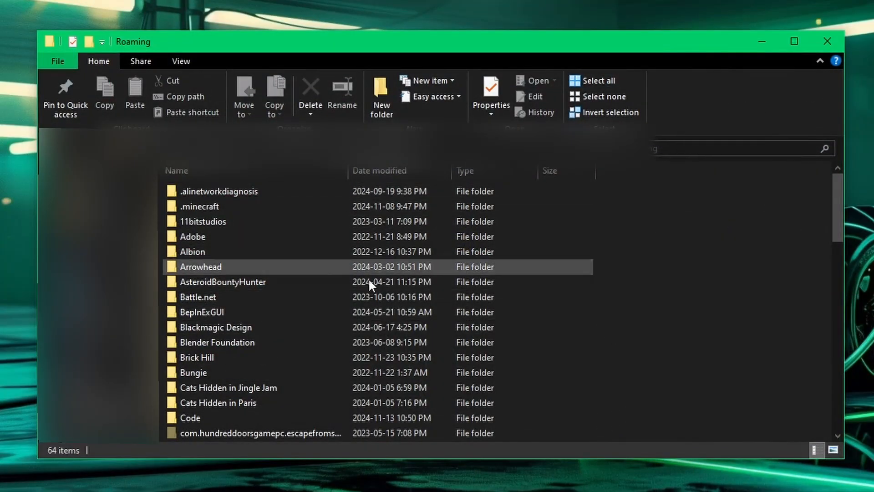
scroll("down", 3)
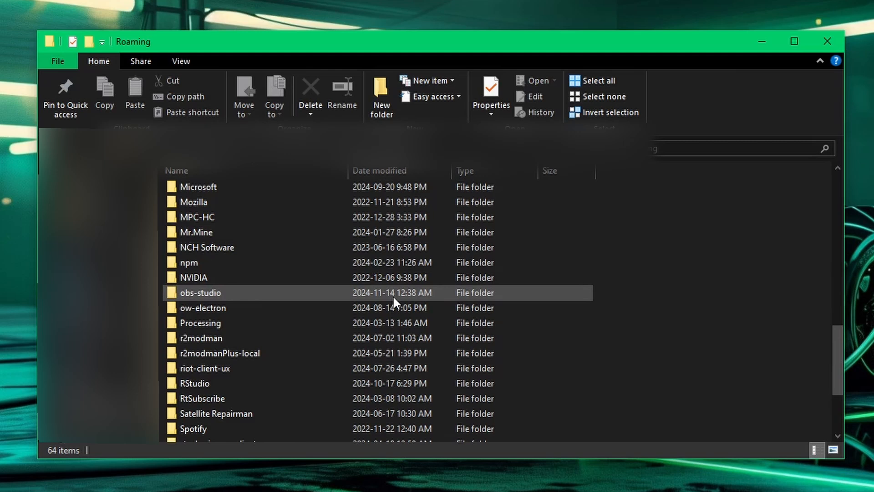
scroll("up", 3)
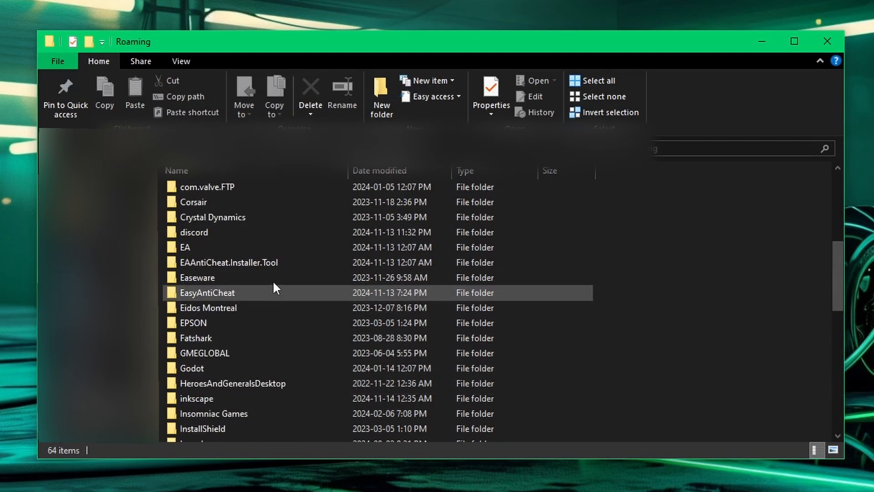
scroll("up", 3)
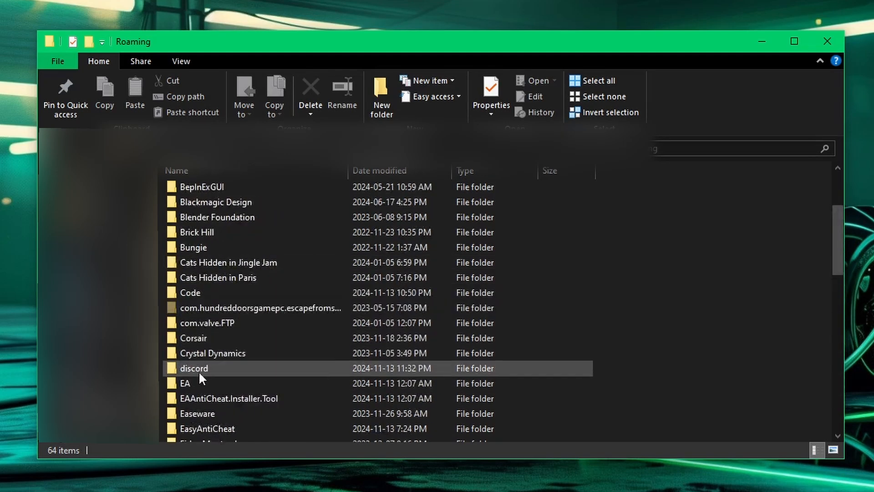
Enter the discord folder and select its Cache folder.
double_click(193, 368)
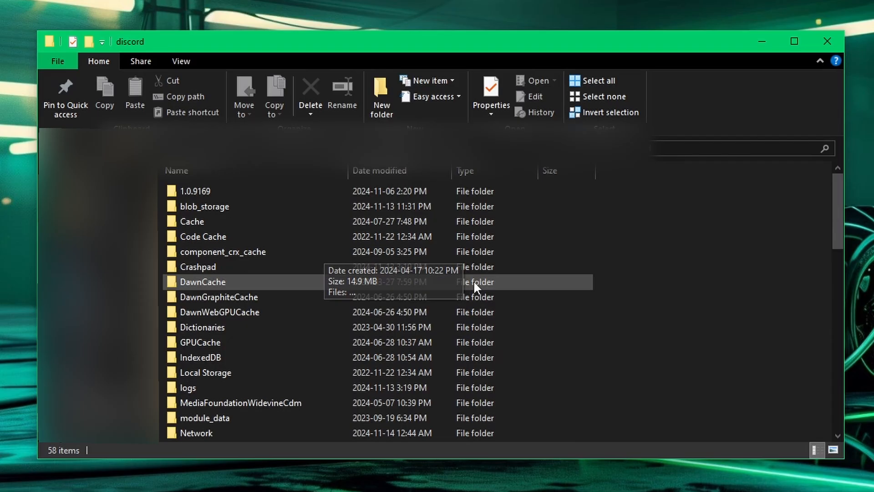
scroll("down", 3)
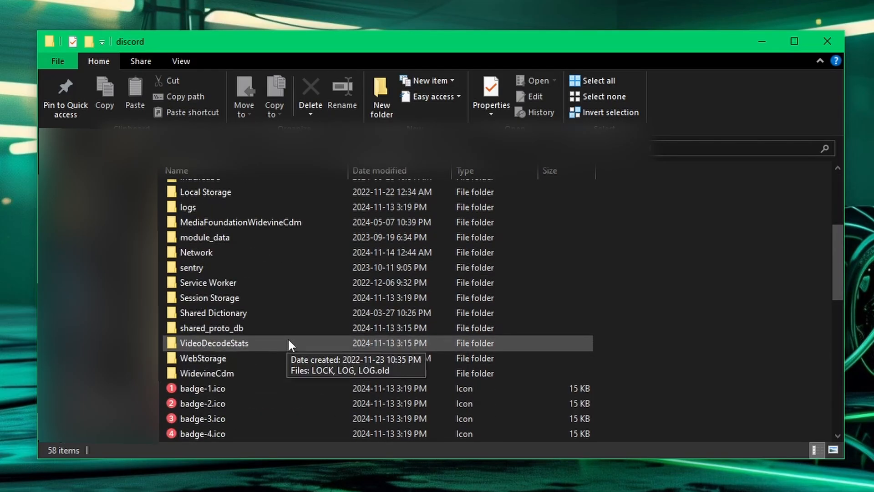
scroll("up", 3)
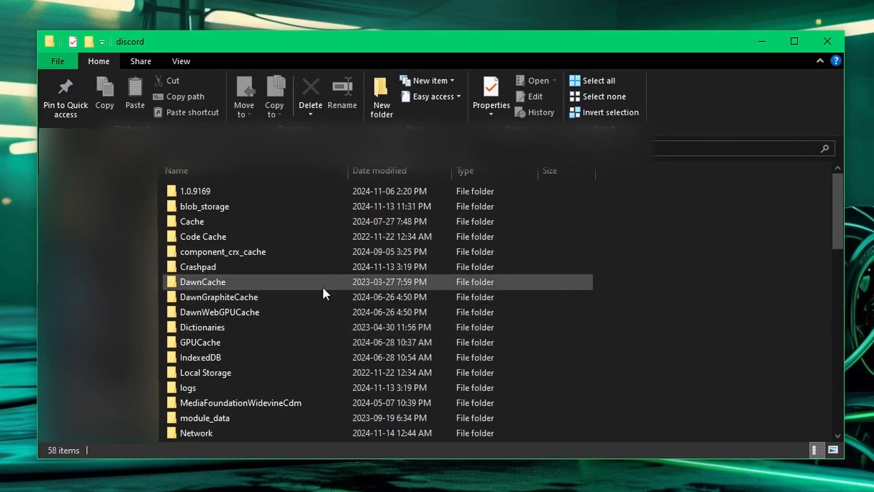
mouse_move(325, 293)
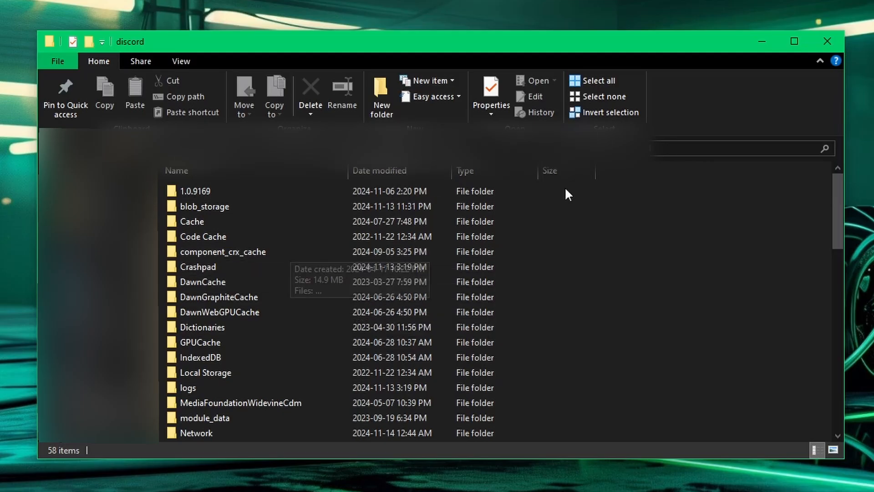
mouse_move(601, 254)
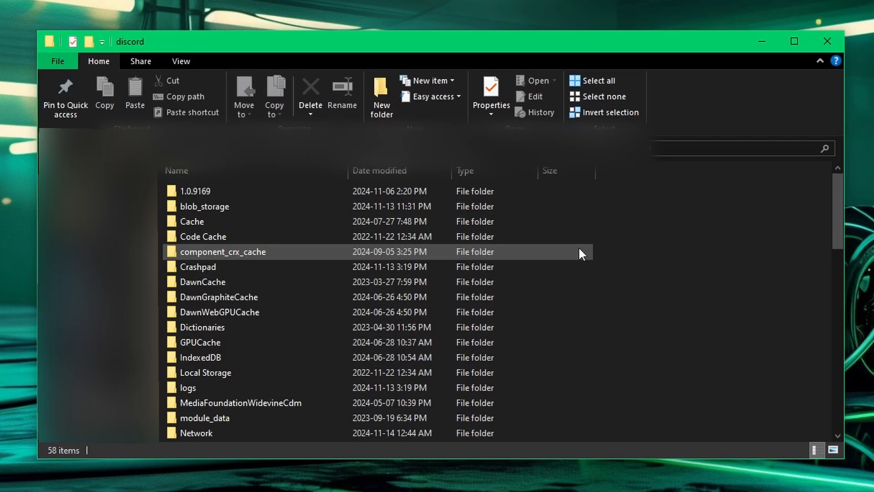
mouse_move(218, 225)
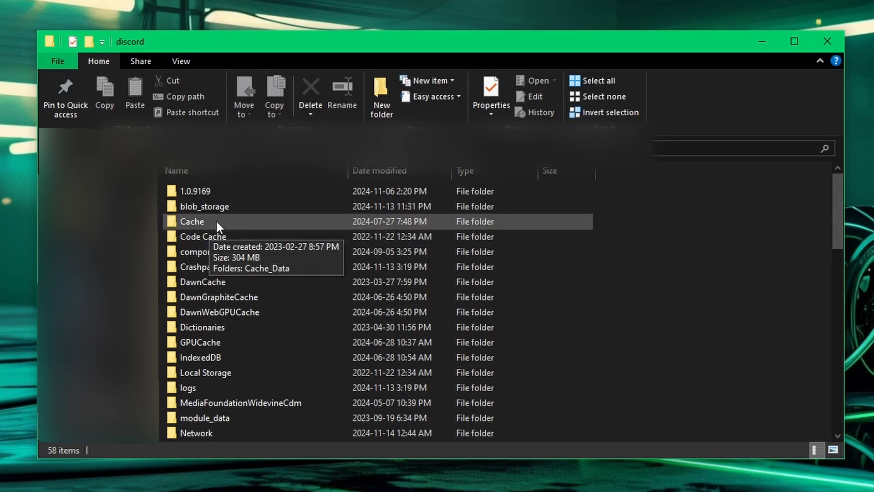
left_click(191, 221)
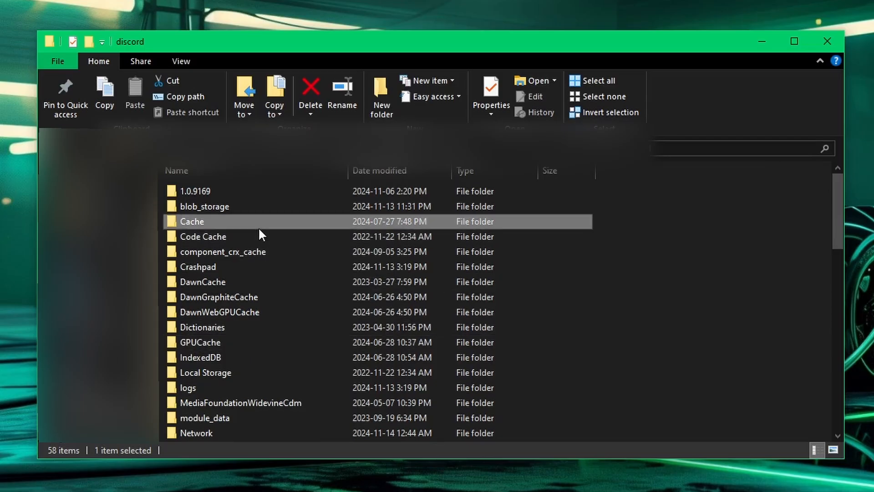
mouse_move(229, 228)
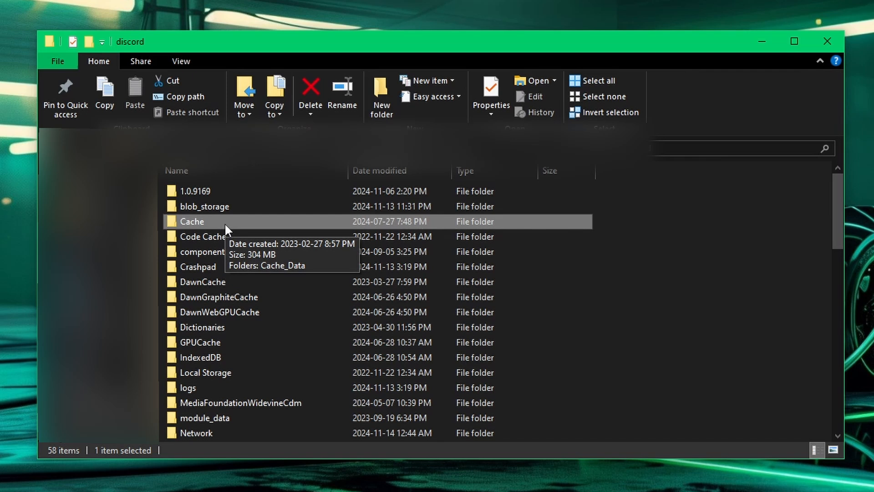
left_click(310, 94)
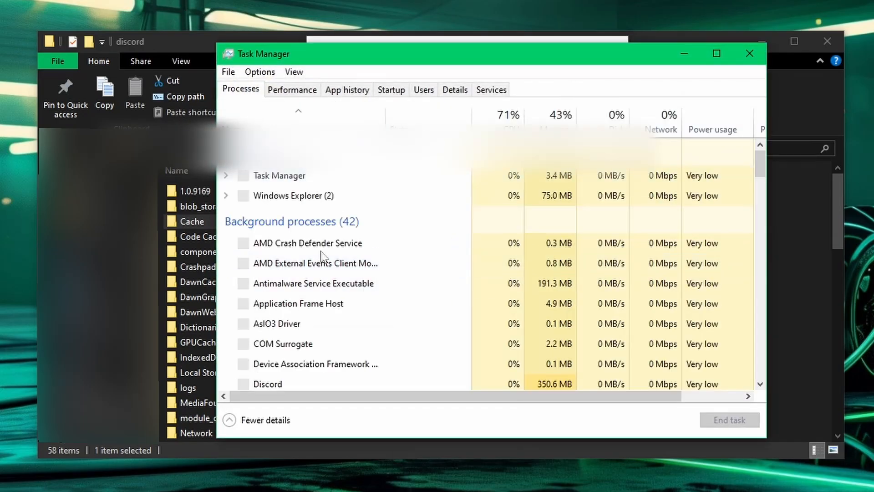
Find a running Discord background process and bring up its options to end it.
scroll("down", 3)
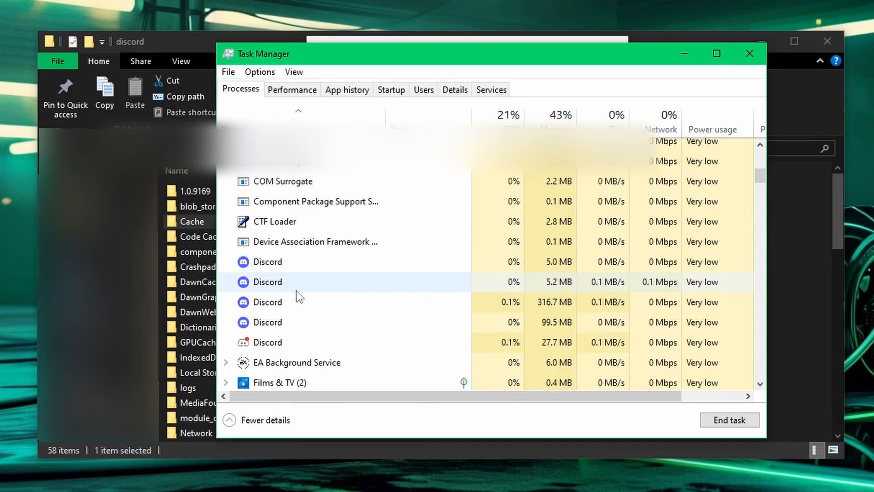
right_click(267, 322)
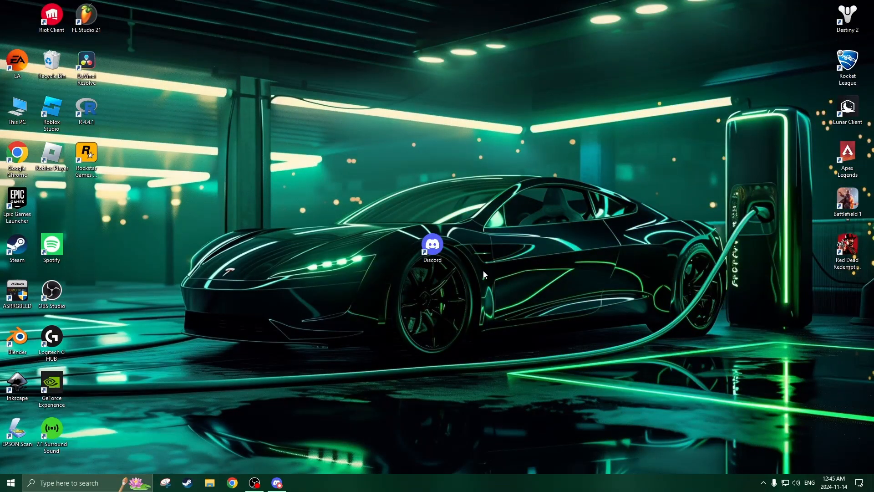
mouse_move(484, 280)
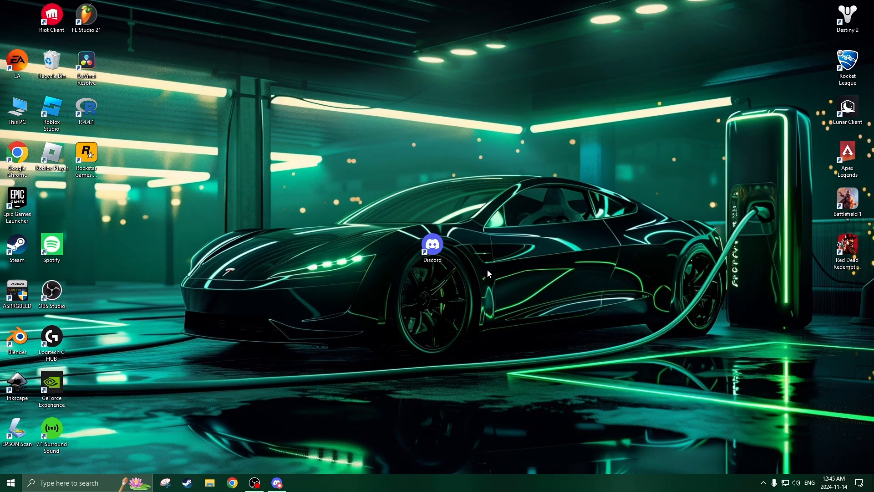
mouse_move(428, 203)
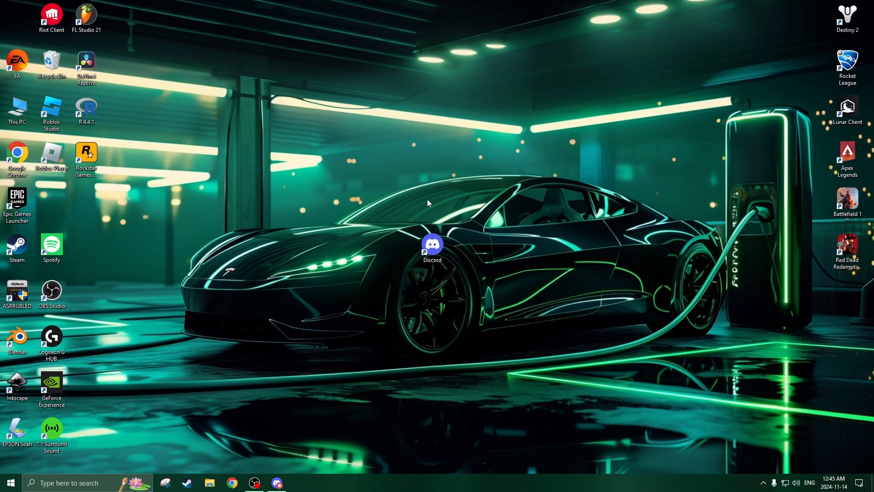
mouse_move(430, 206)
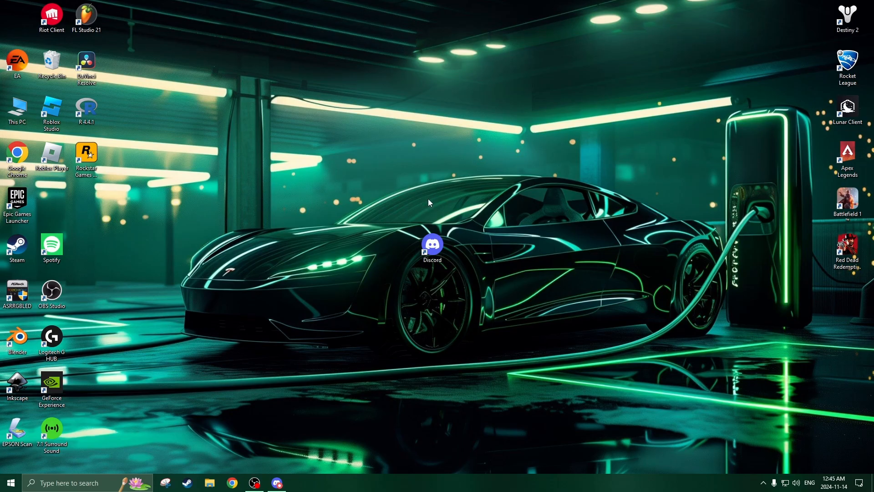
mouse_move(527, 265)
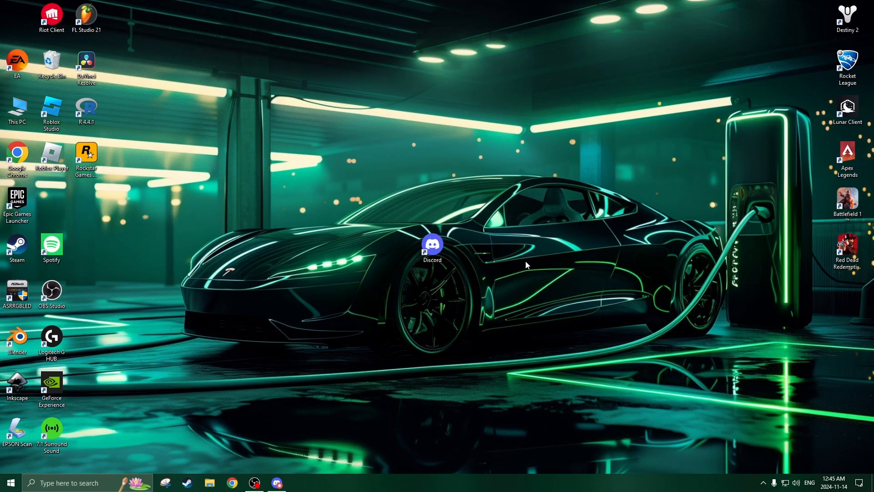
mouse_move(534, 248)
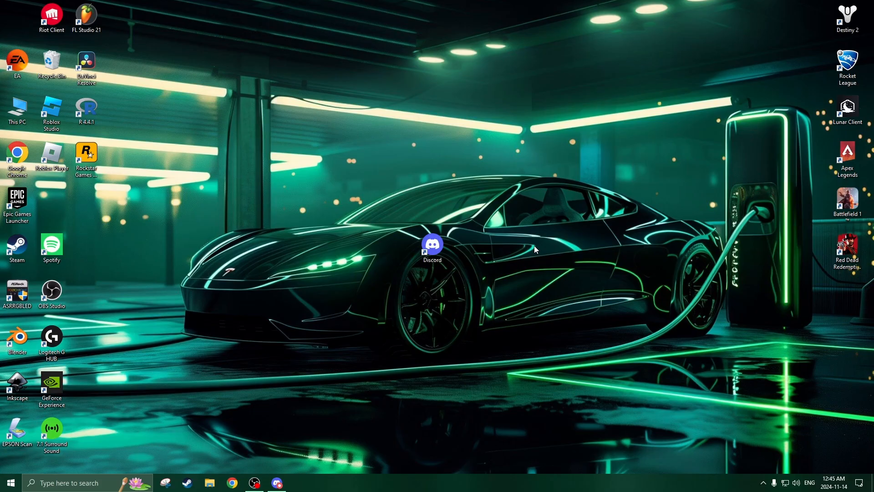
Enable 'Run this program as an administrator' in the Discord shortcut's Compatibility properties and confirm.
right_click(431, 248)
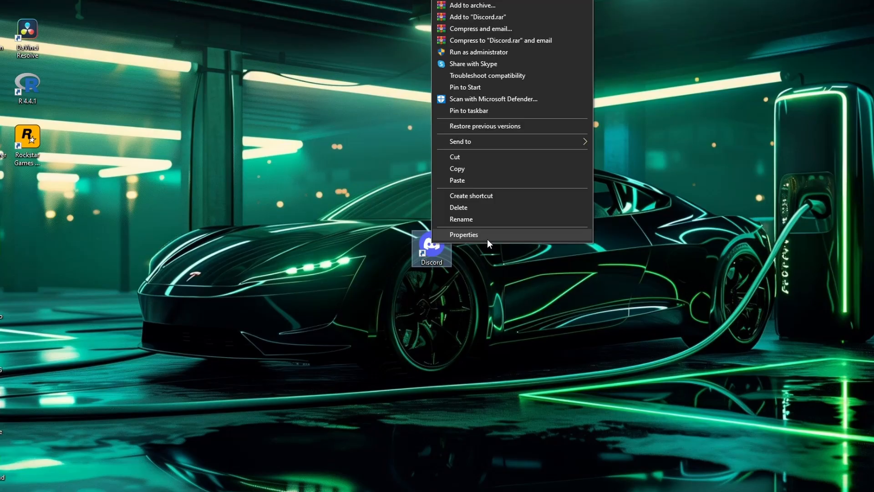
left_click(464, 234)
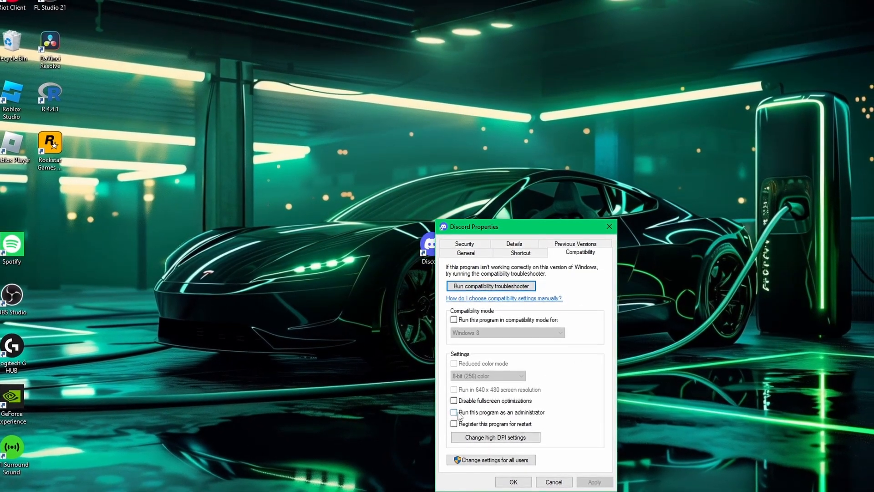
left_click(454, 407)
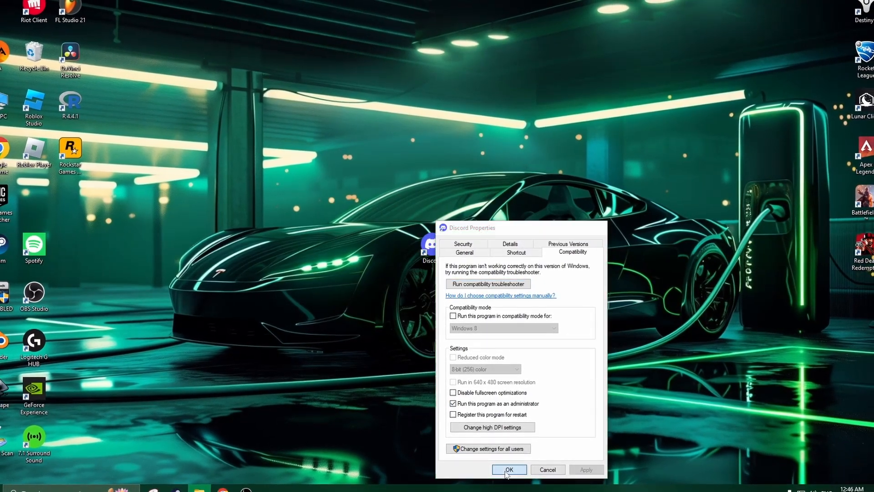
left_click(508, 468)
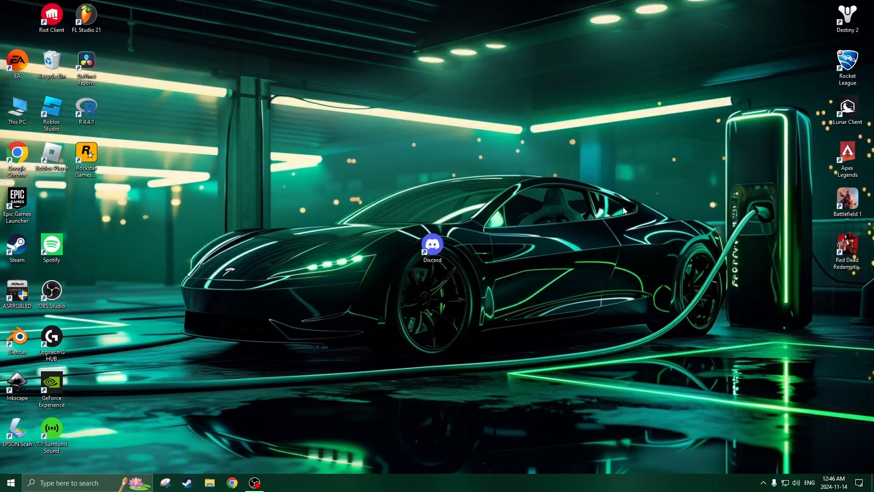
mouse_move(617, 156)
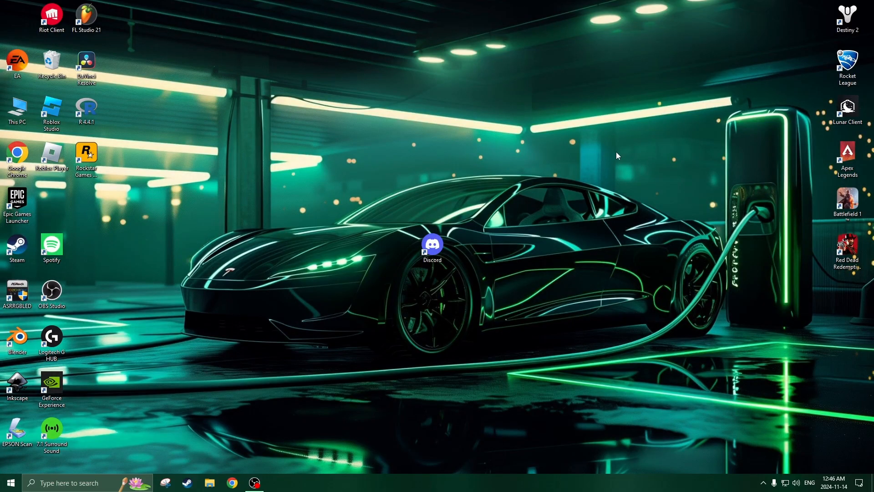
mouse_move(549, 182)
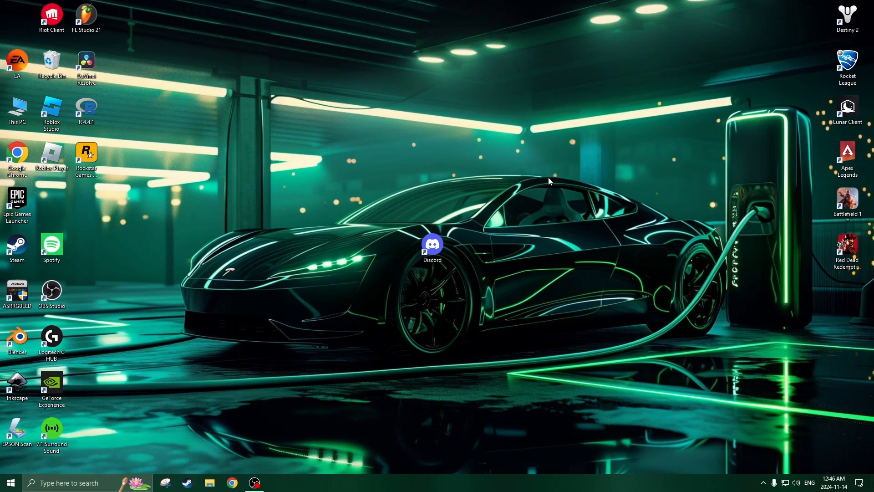
mouse_move(431, 189)
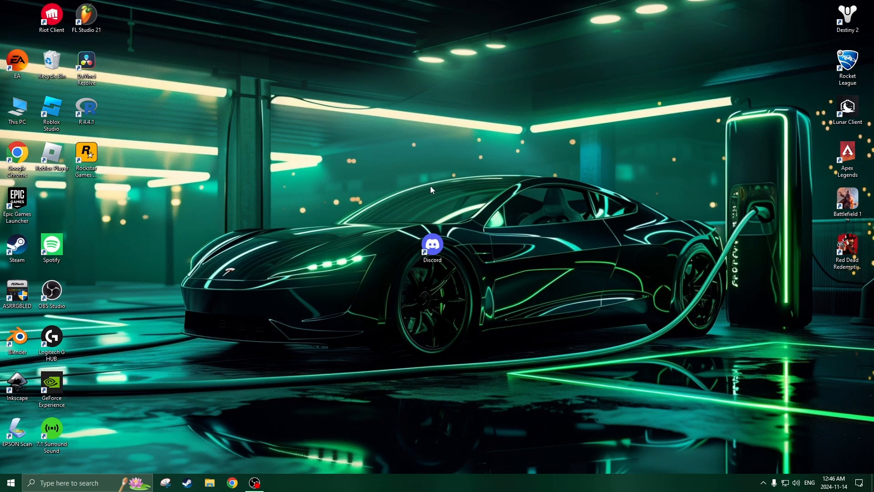
mouse_move(439, 186)
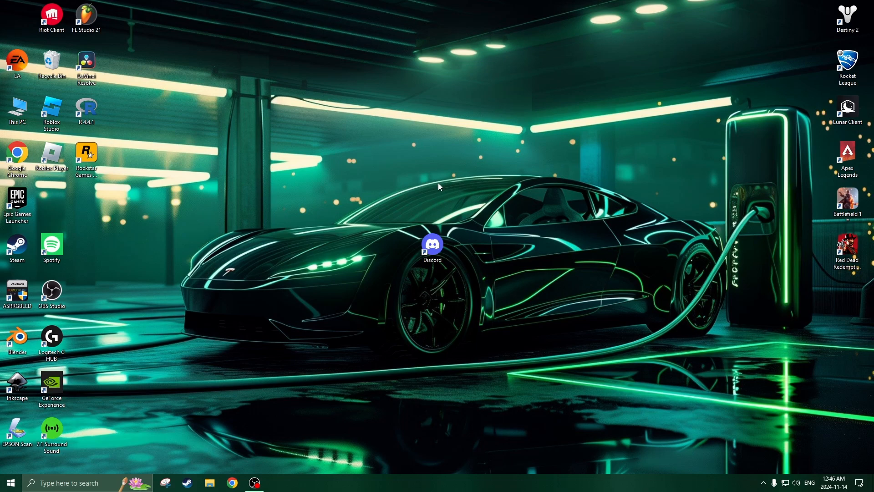
mouse_move(425, 191)
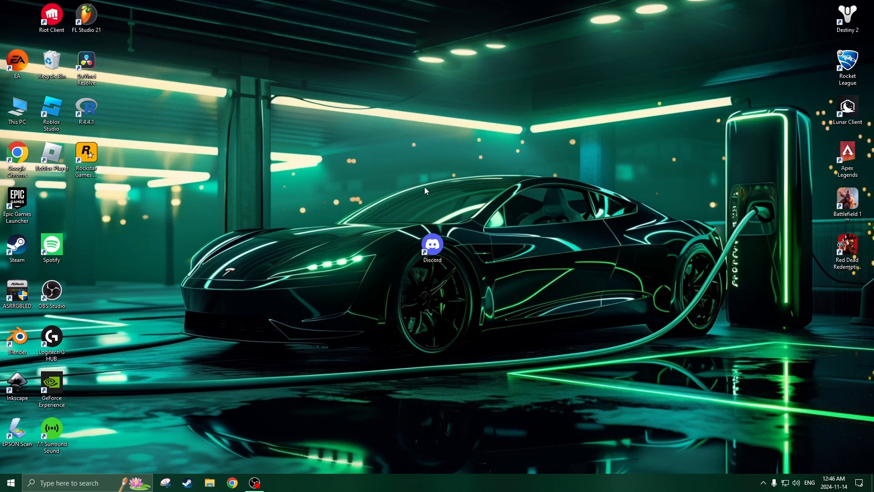
mouse_move(379, 342)
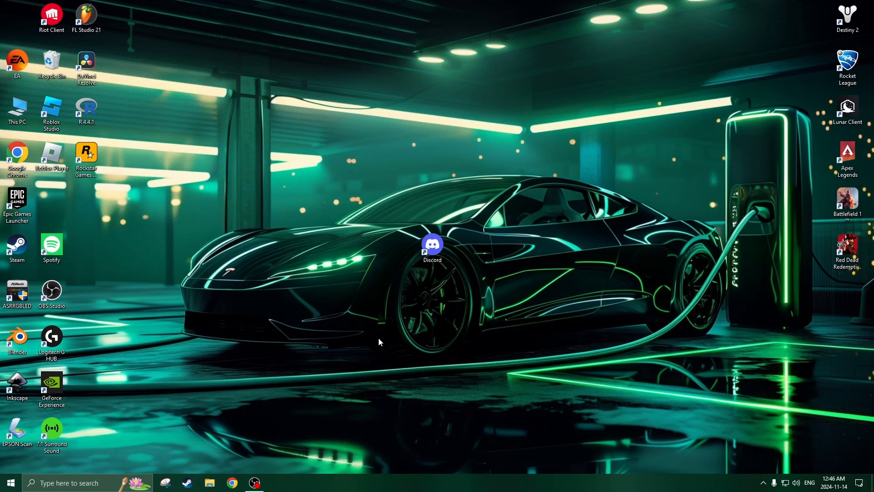
Reach the Apps & features page via taskbar search for 'app'.
type("app")
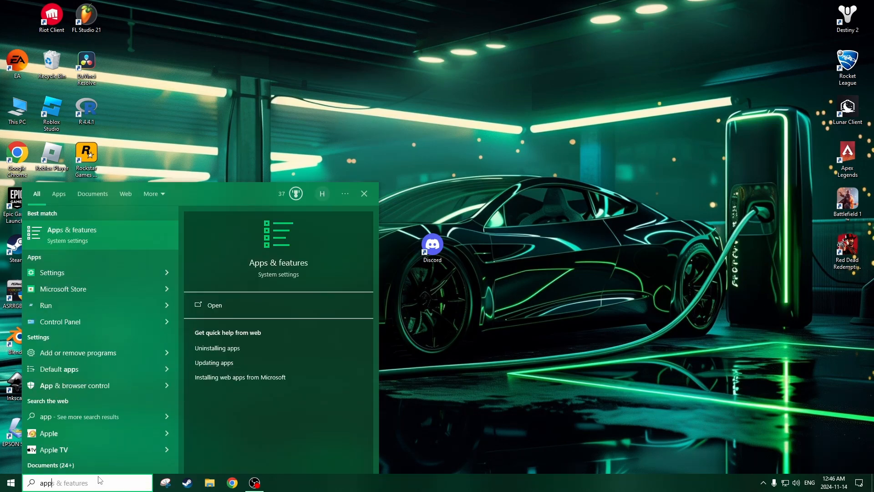
left_click(214, 304)
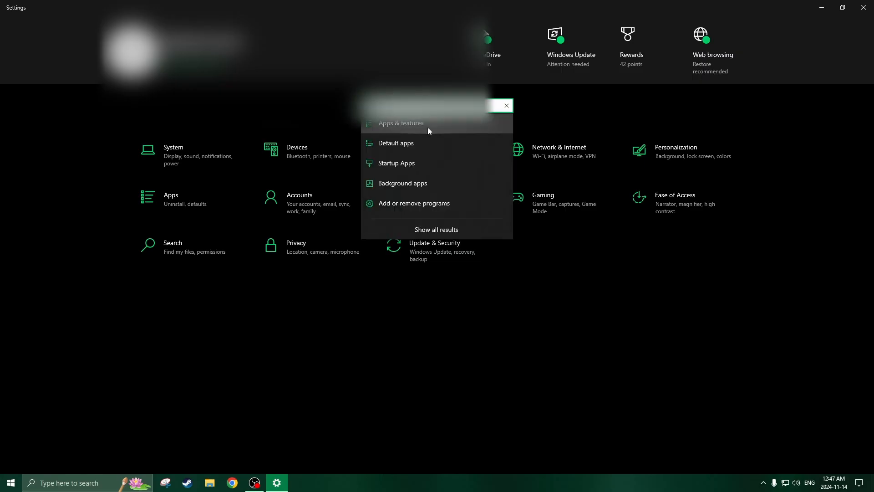
left_click(400, 123)
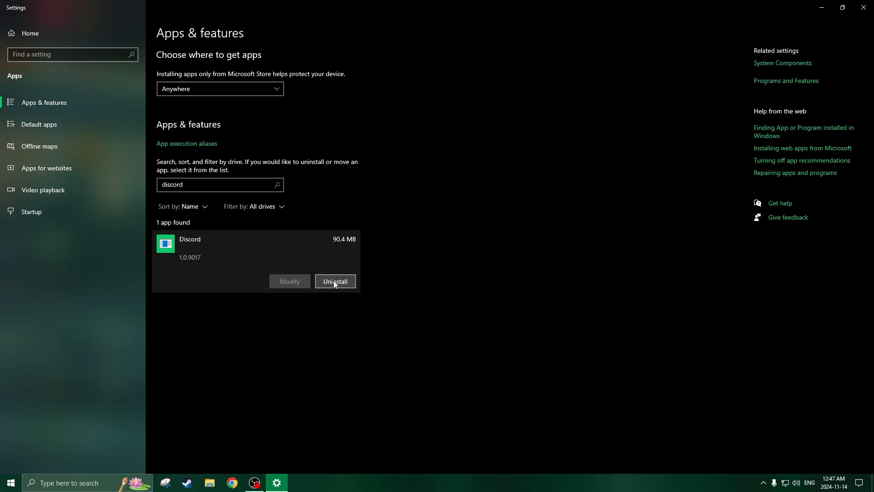
mouse_move(335, 297)
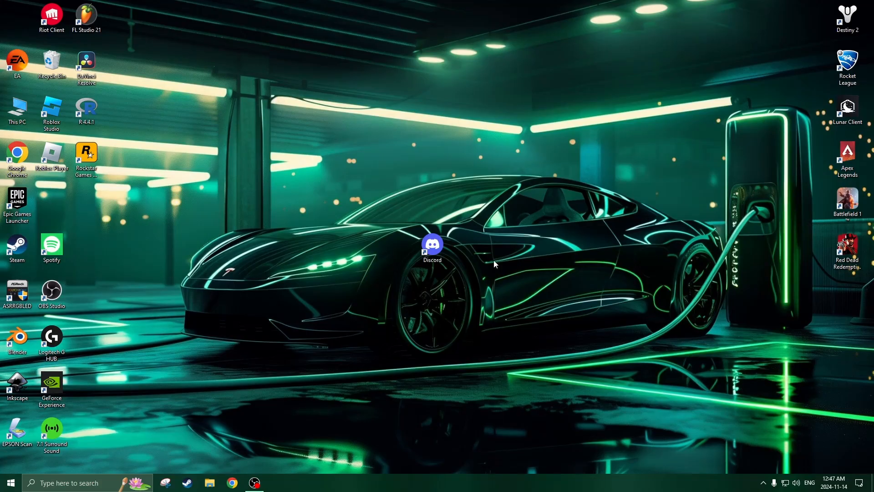
mouse_move(568, 290)
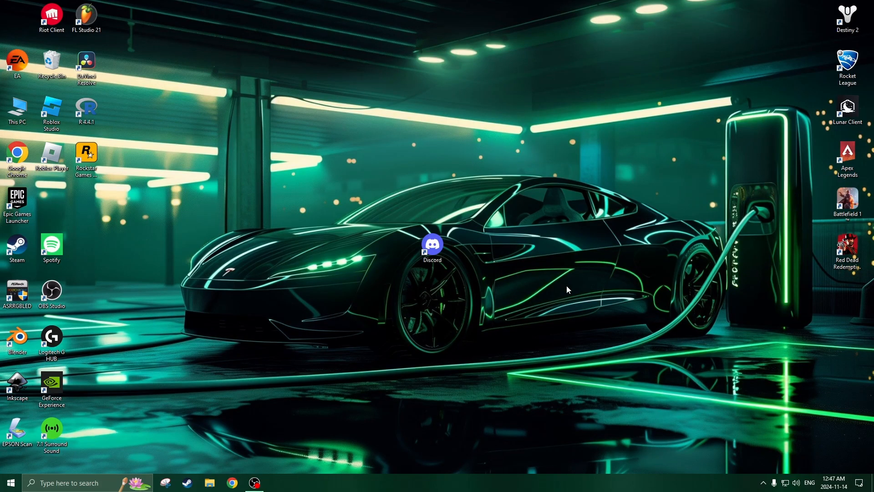
mouse_move(234, 444)
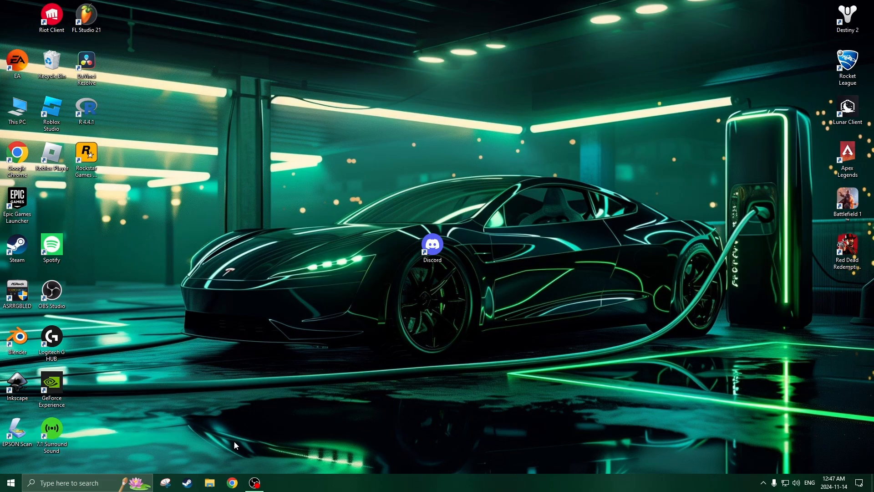
mouse_move(477, 372)
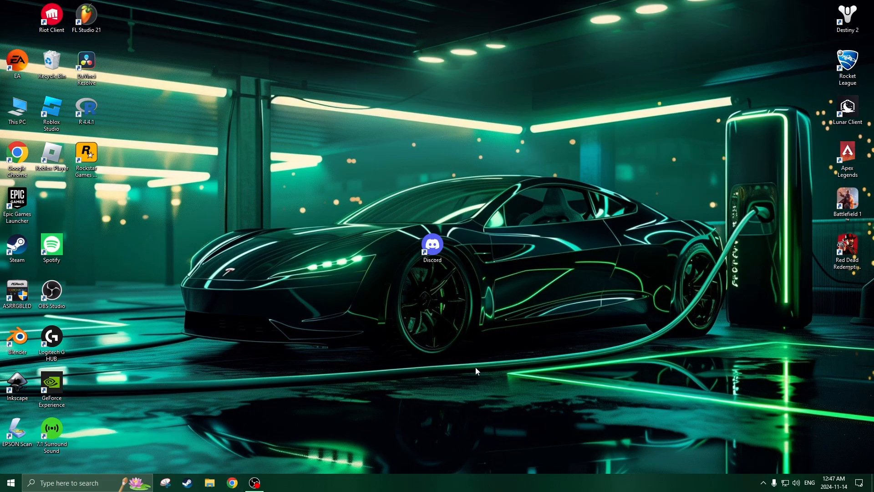
mouse_move(456, 301)
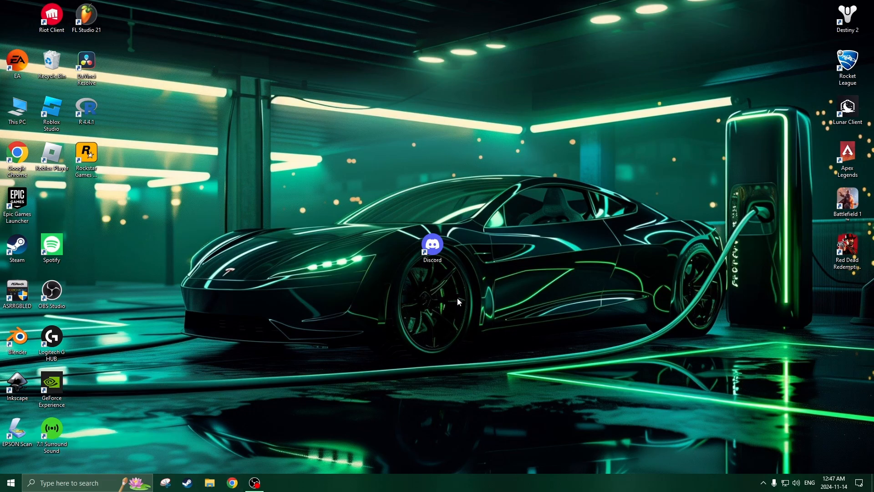
mouse_move(463, 295)
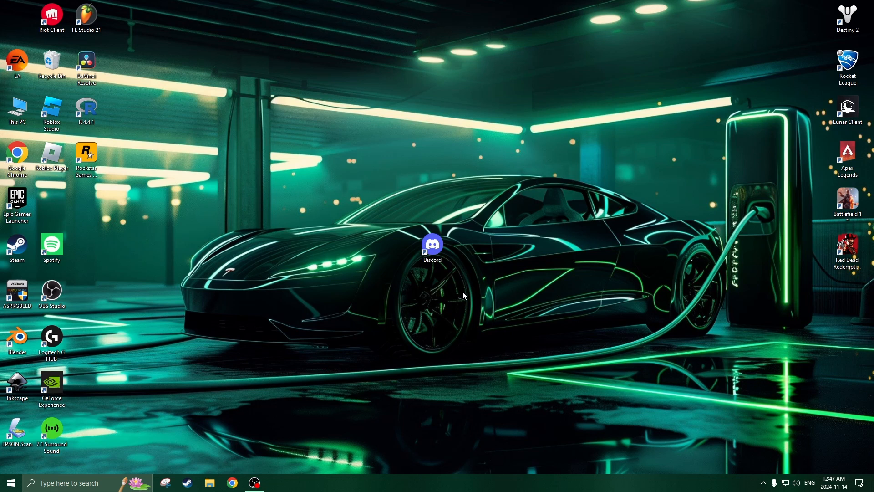
mouse_move(440, 289)
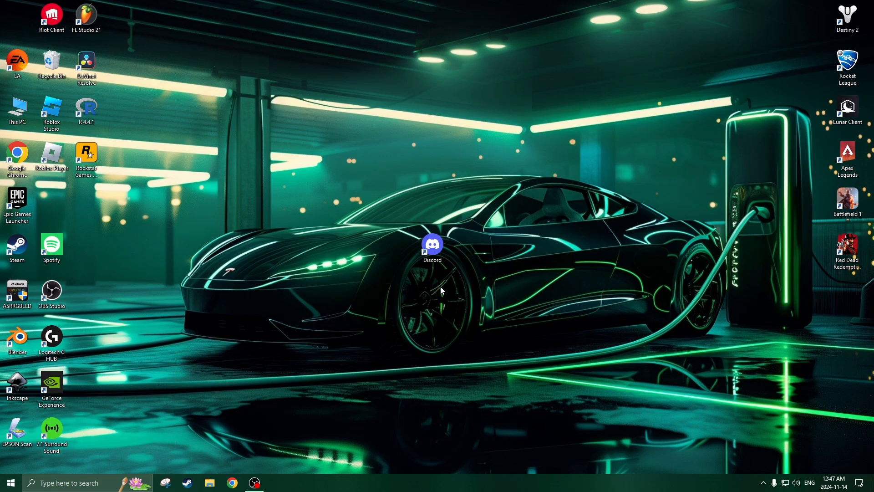
mouse_move(441, 286)
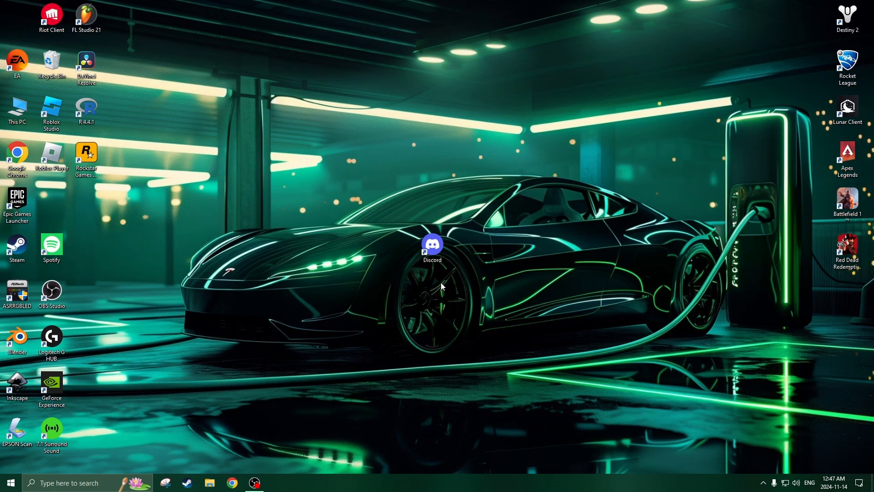
mouse_move(444, 297)
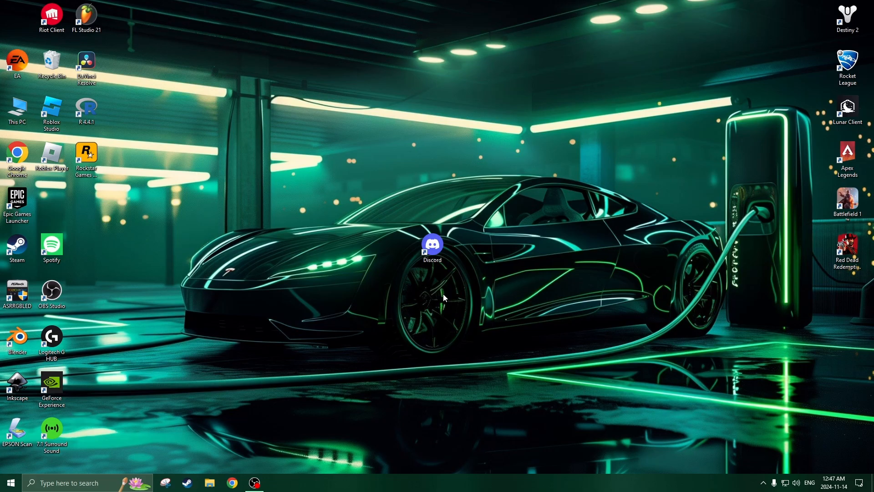
mouse_move(450, 280)
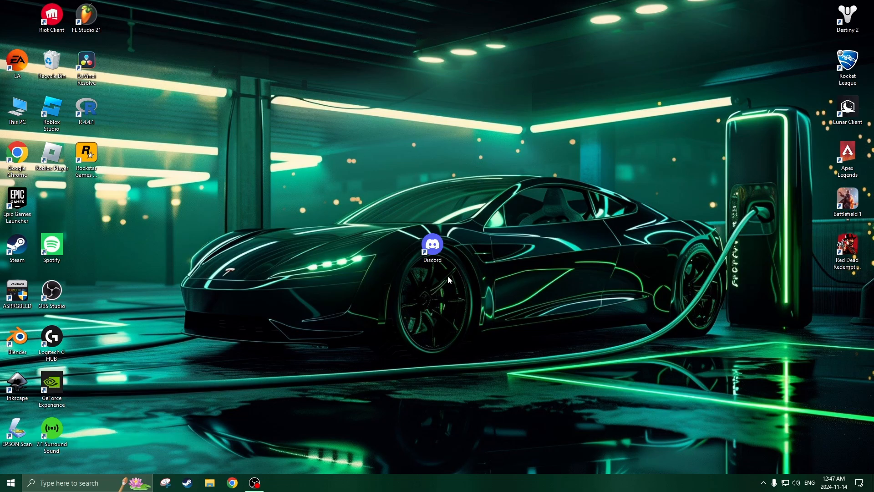
mouse_move(474, 273)
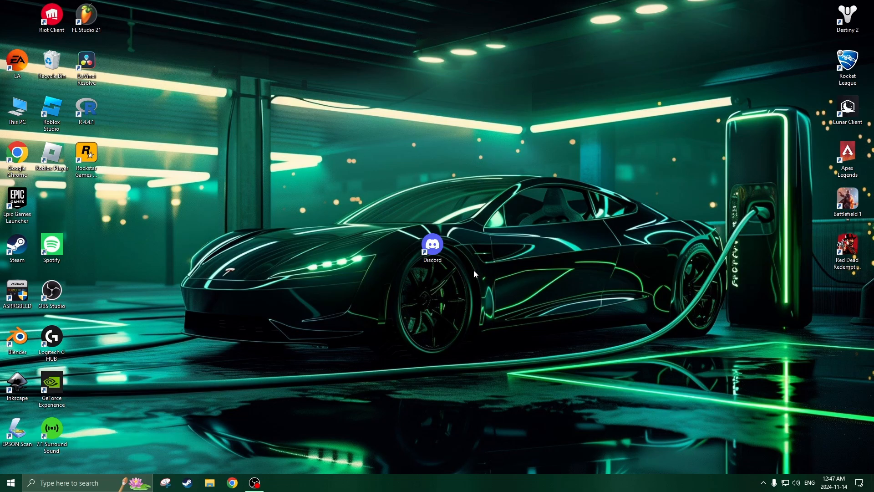
mouse_move(505, 211)
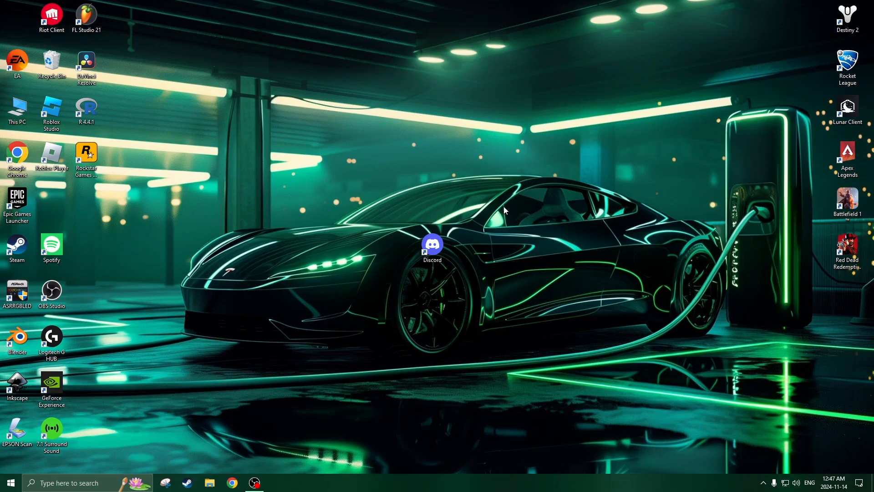
mouse_move(435, 214)
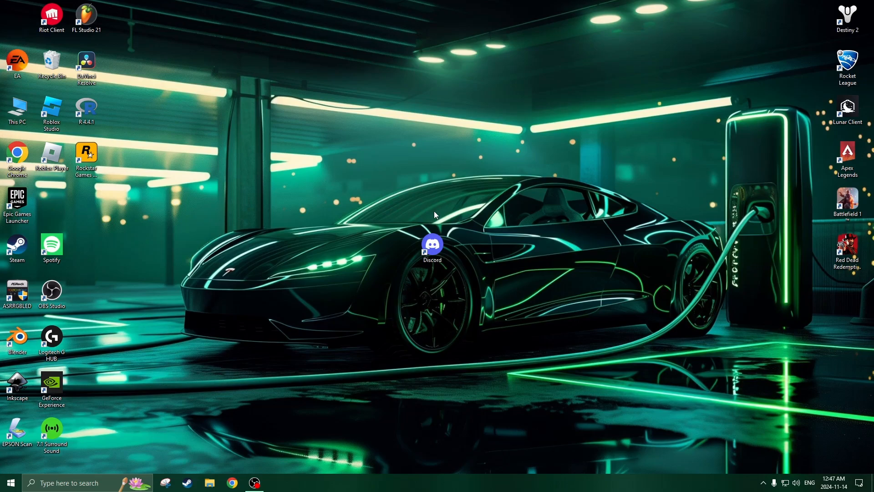
mouse_move(437, 218)
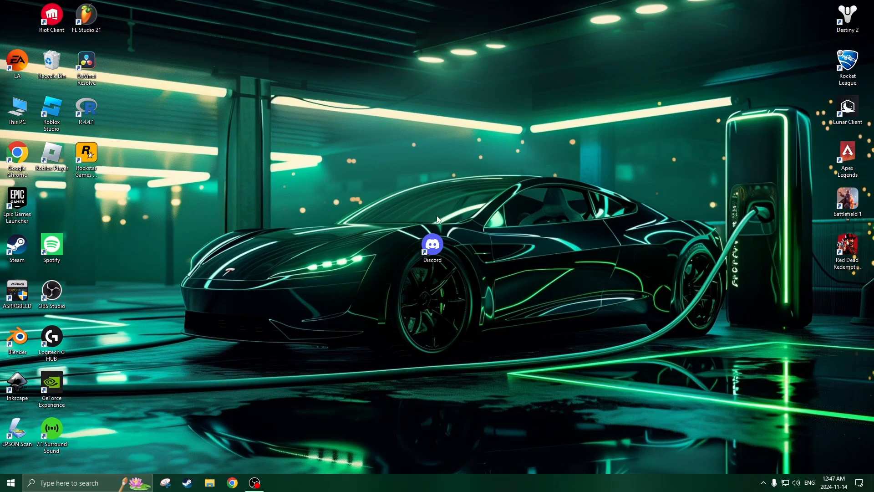
mouse_move(437, 211)
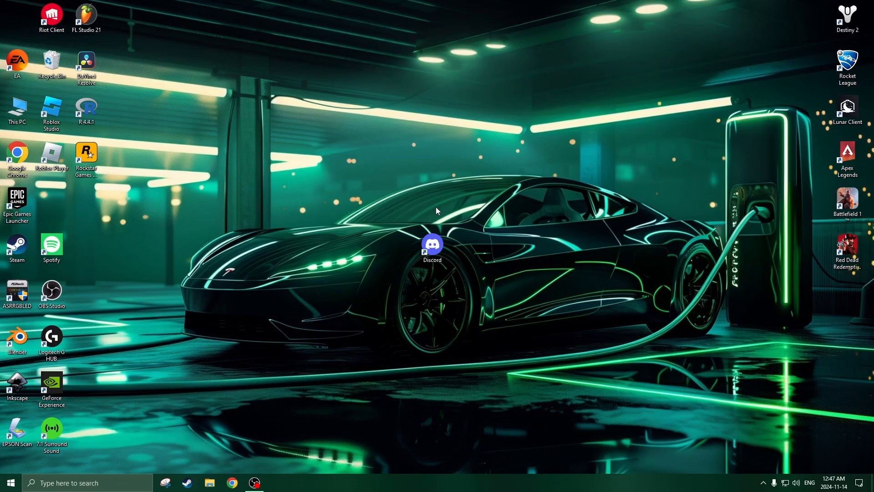
mouse_move(433, 204)
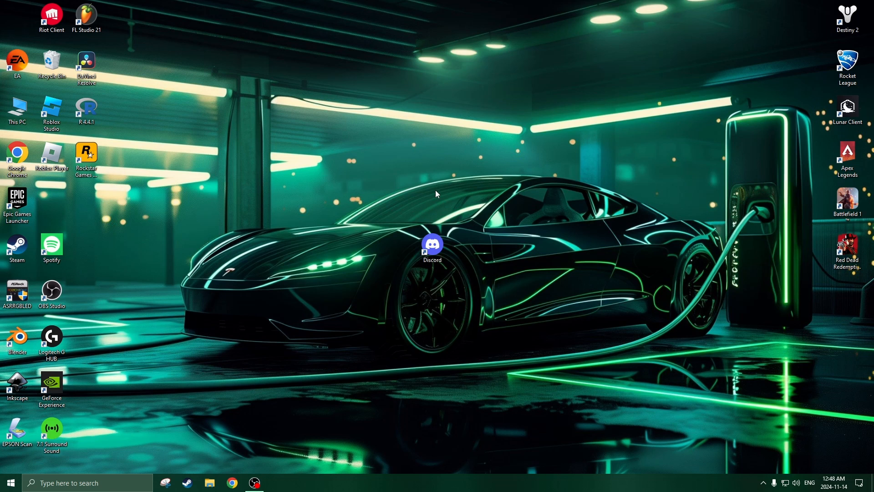
mouse_move(439, 221)
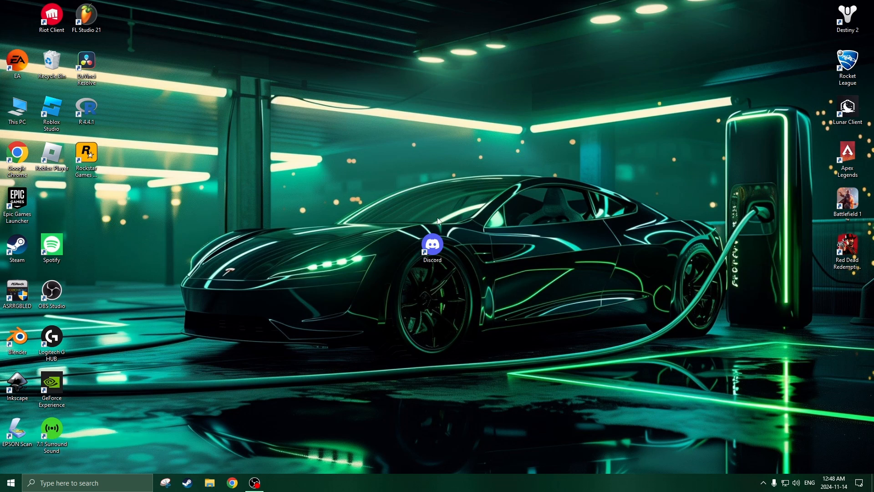
mouse_move(426, 211)
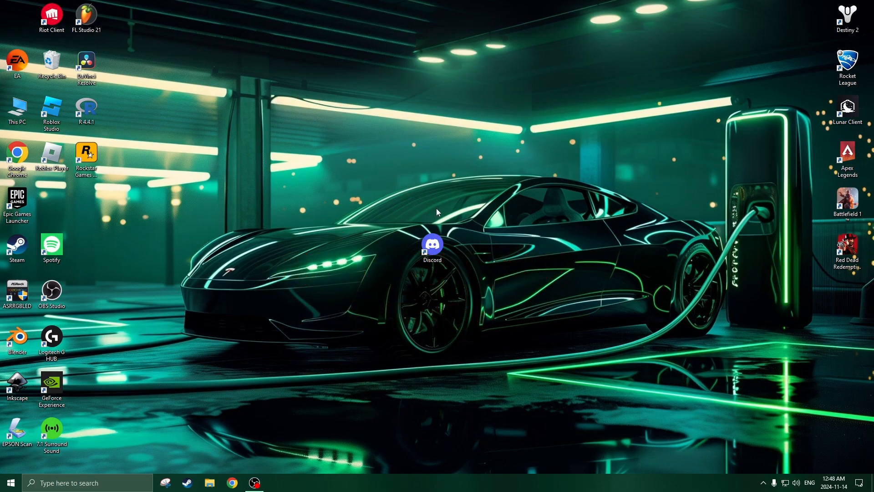
mouse_move(424, 213)
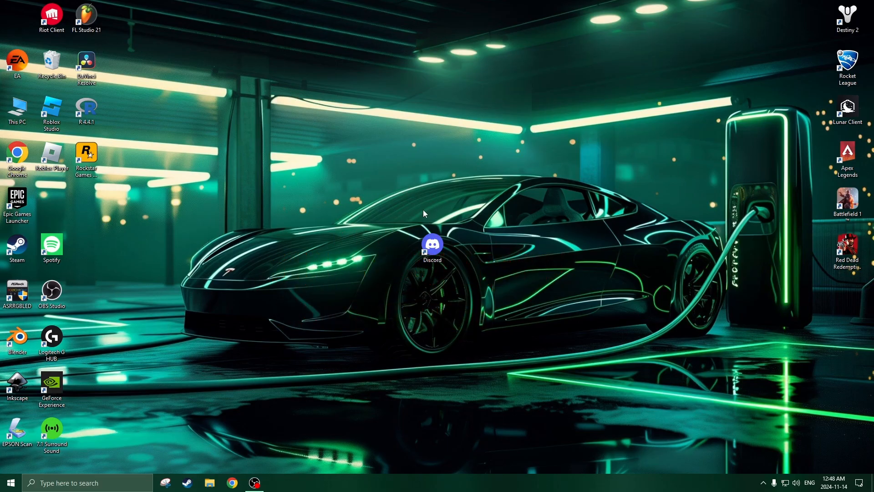